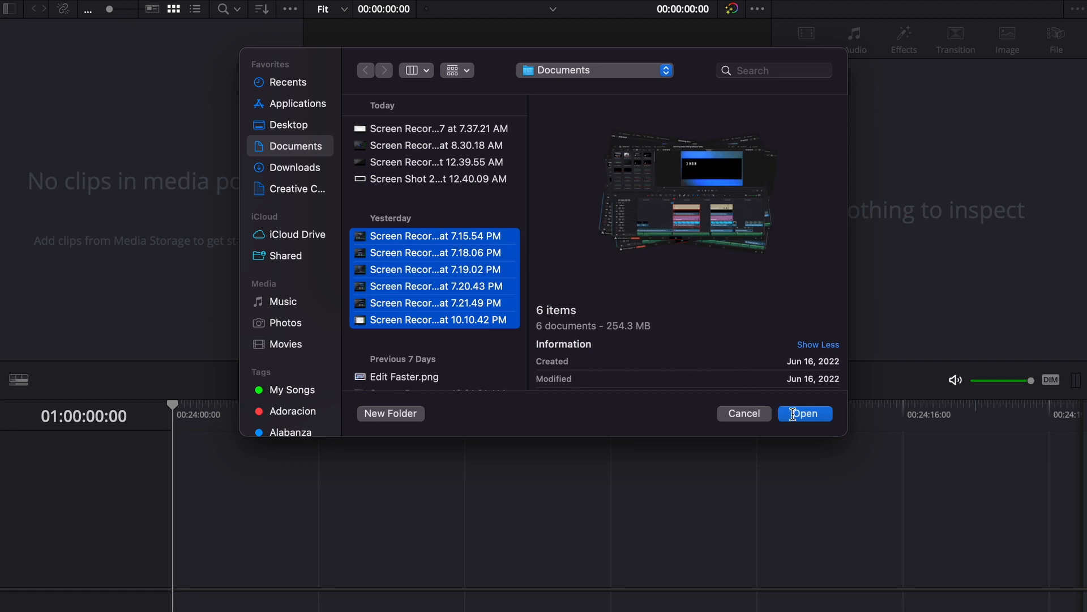
Import the six screen recordings and switch the media pool to List View
{"action": "left_click", "coordinate": [805, 414]}
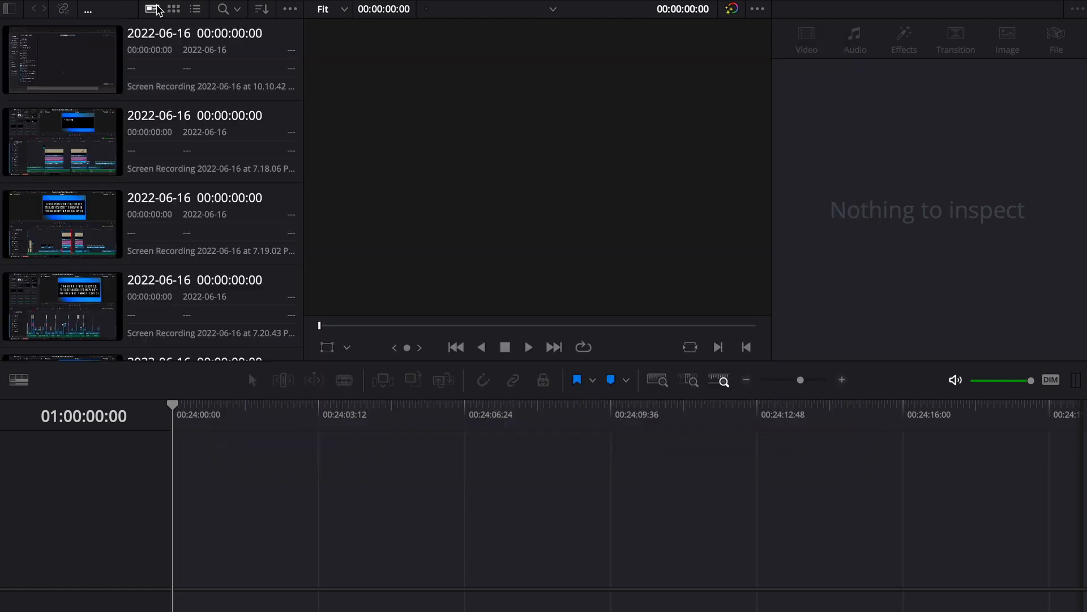
{"action": "left_click", "coordinate": [195, 9]}
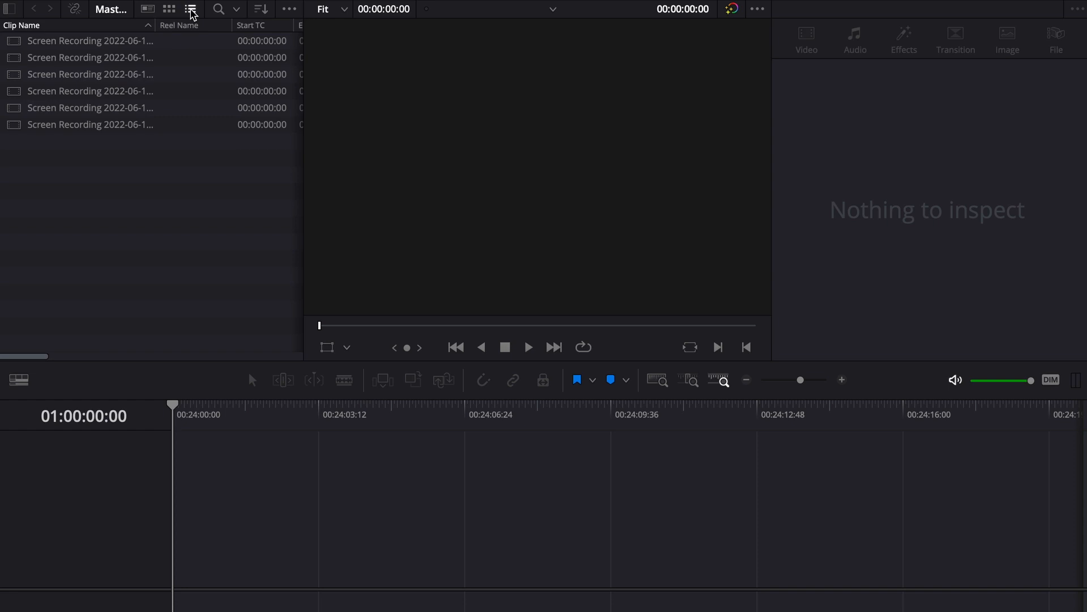
{"action": "left_click", "coordinate": [85, 41]}
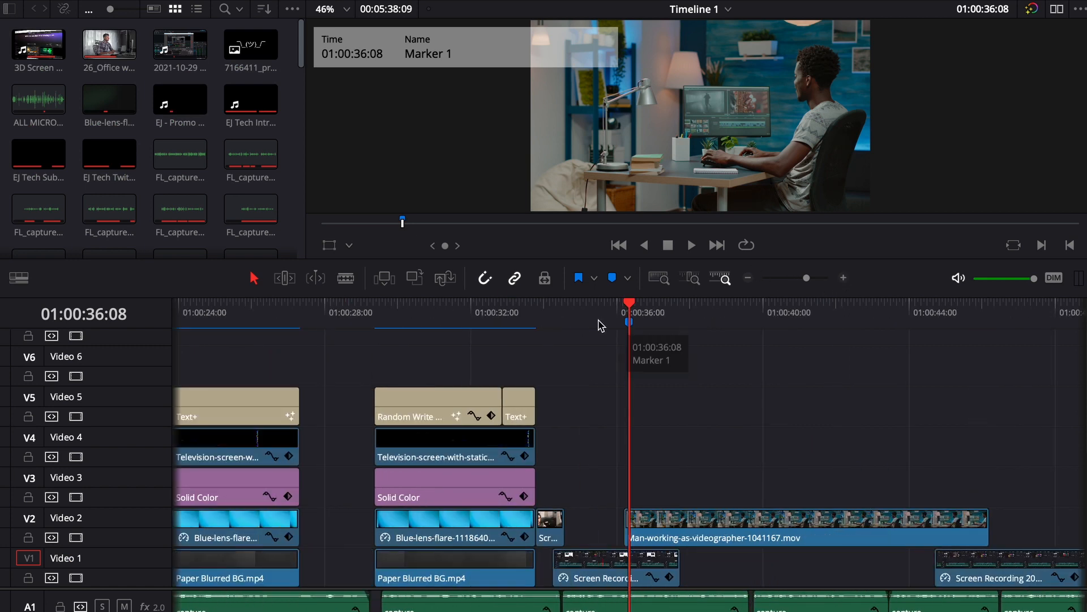
Add the note 'Add transition' to Marker 1, then zoom out to show the full timeline
{"action": "double_click", "coordinate": [628, 321]}
{"action": "type", "text": "Add tr"}
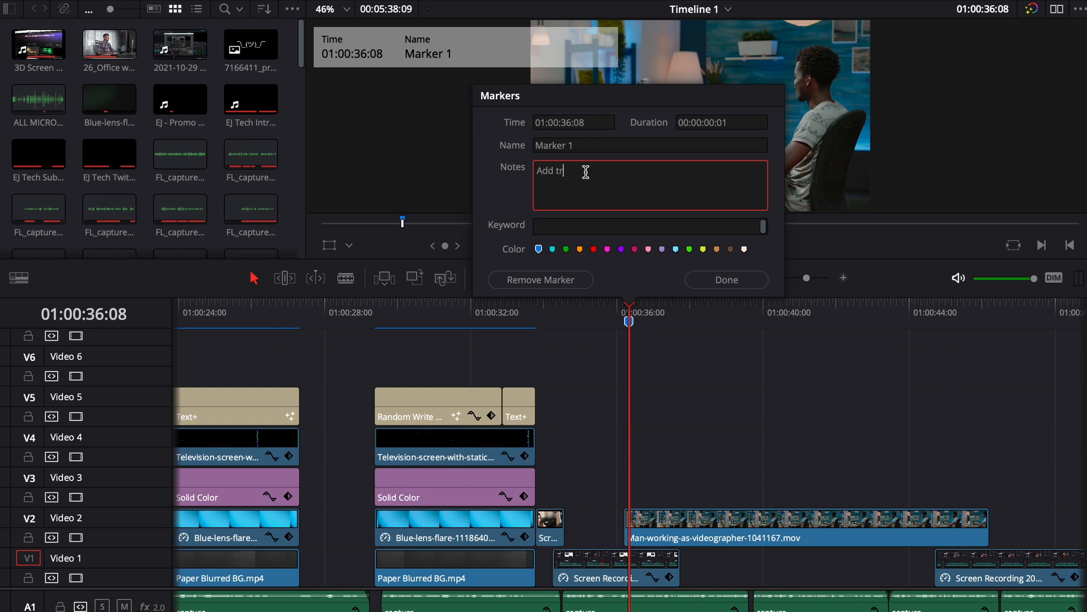
{"action": "type", "text": "ansition"}
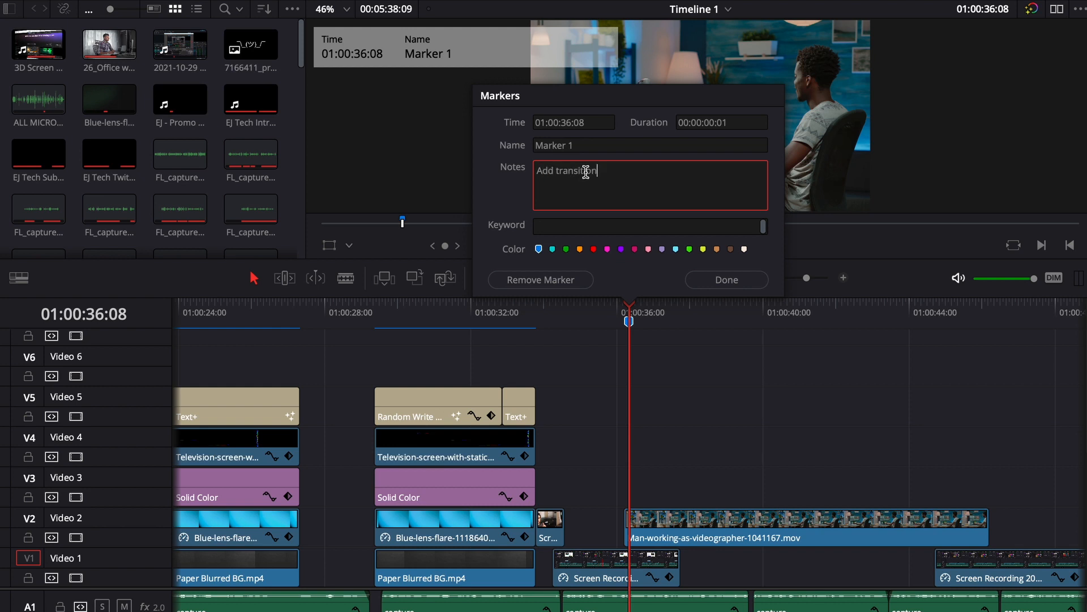
{"action": "left_click", "coordinate": [727, 280]}
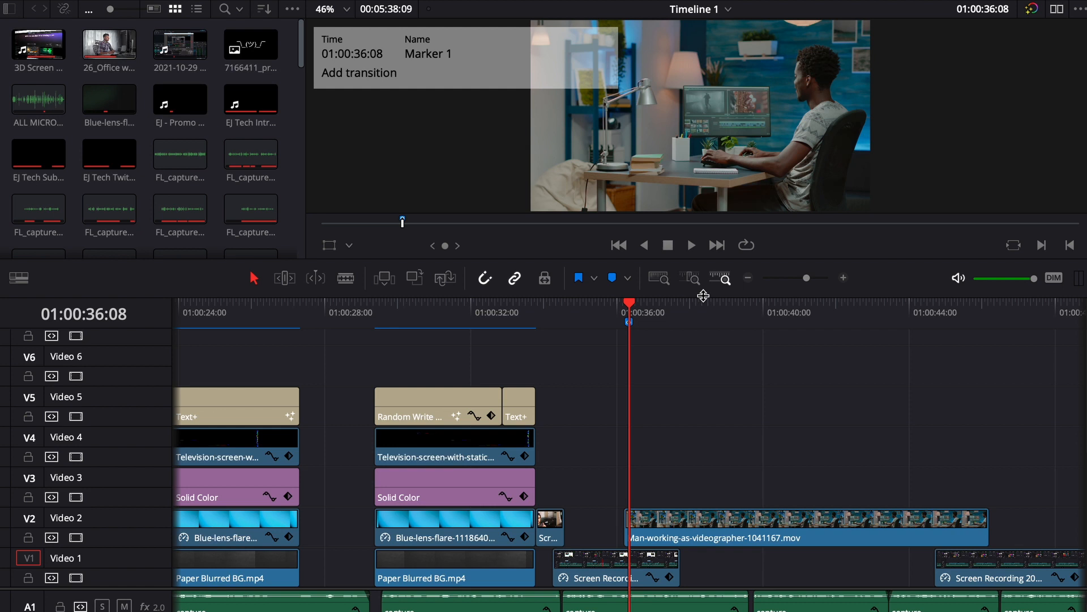
{"action": "left_click", "coordinate": [747, 279]}
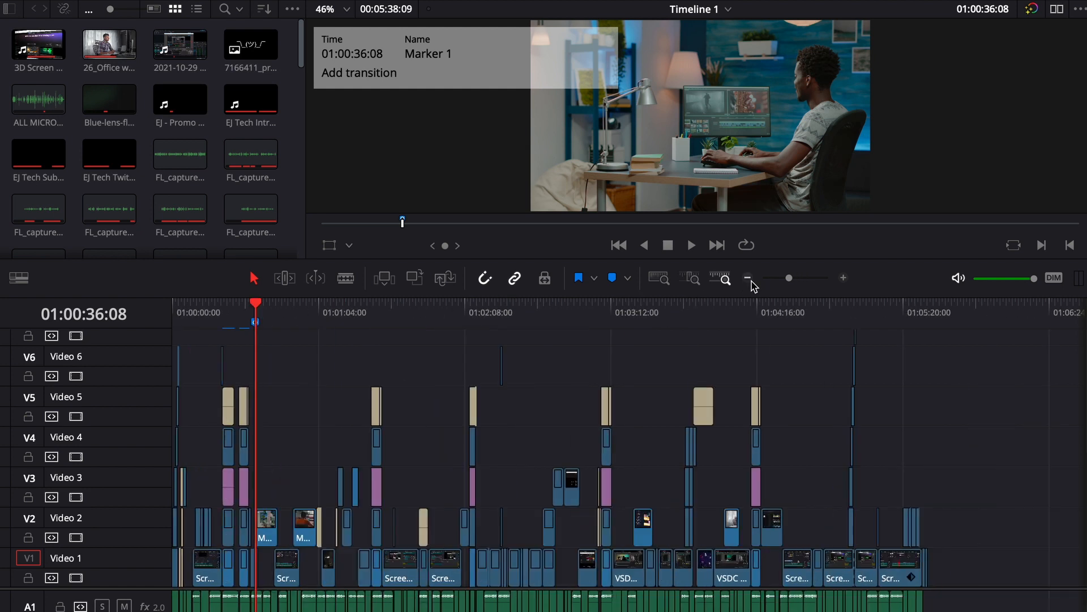